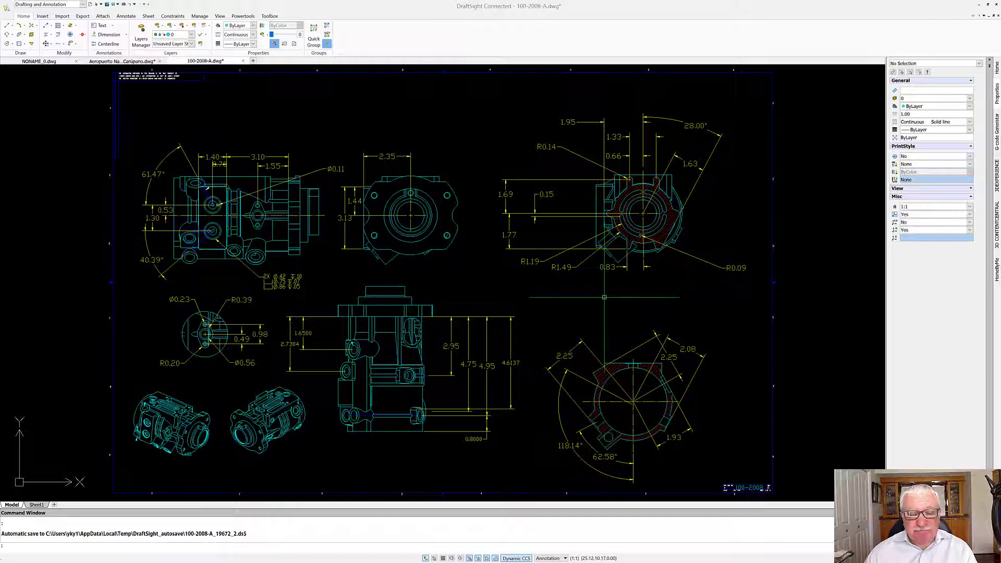
Review the drawing's layer list and dismiss it without changing any layer
click(140, 36)
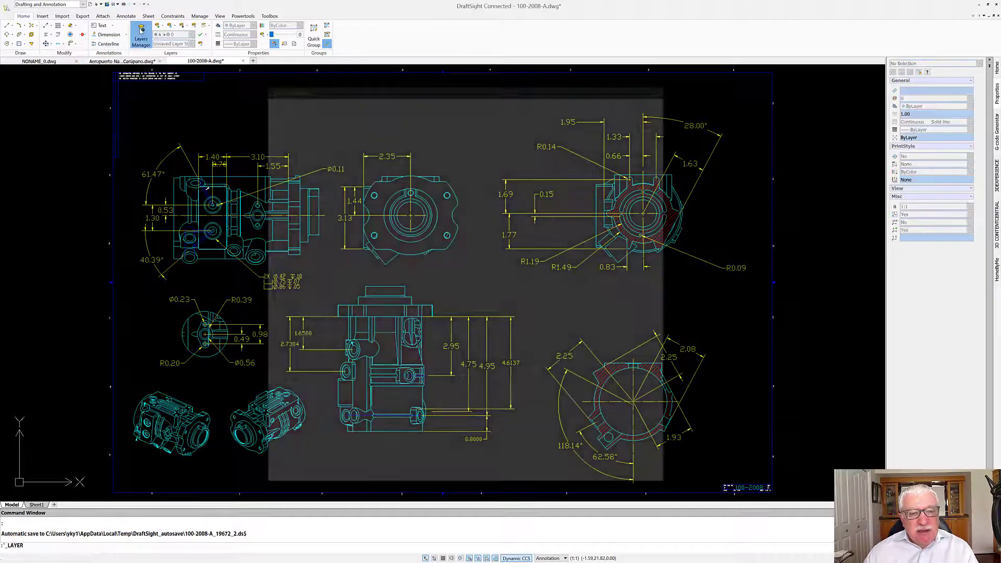
click(140, 36)
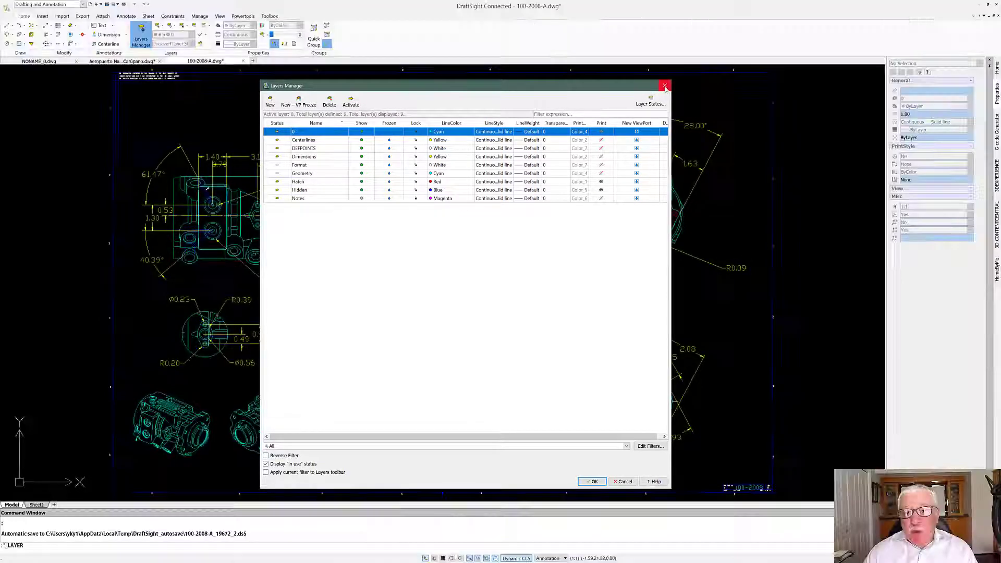
click(665, 87)
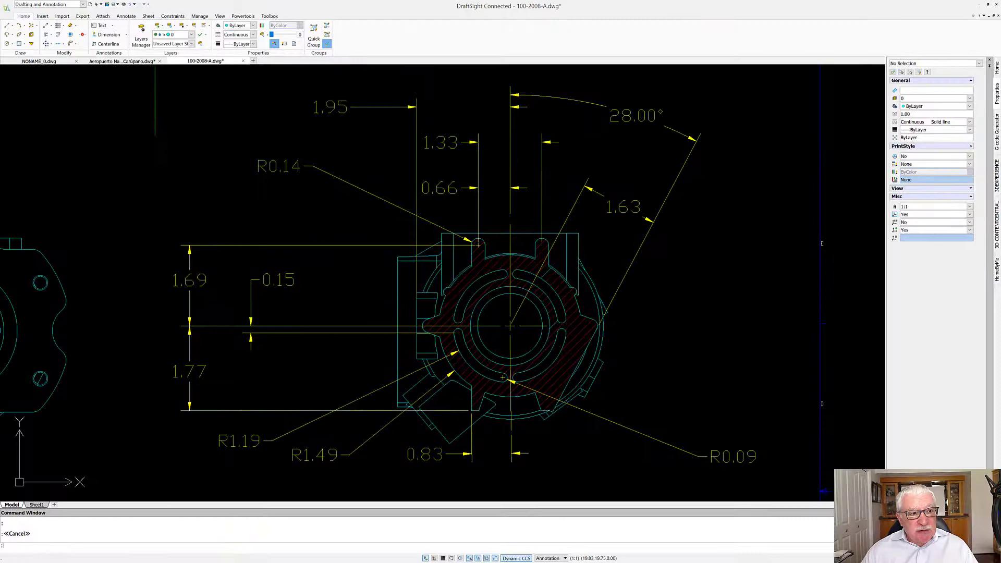
Make DEFPOINTS the current layer and write the 'not for welding' note near the view
click(140, 36)
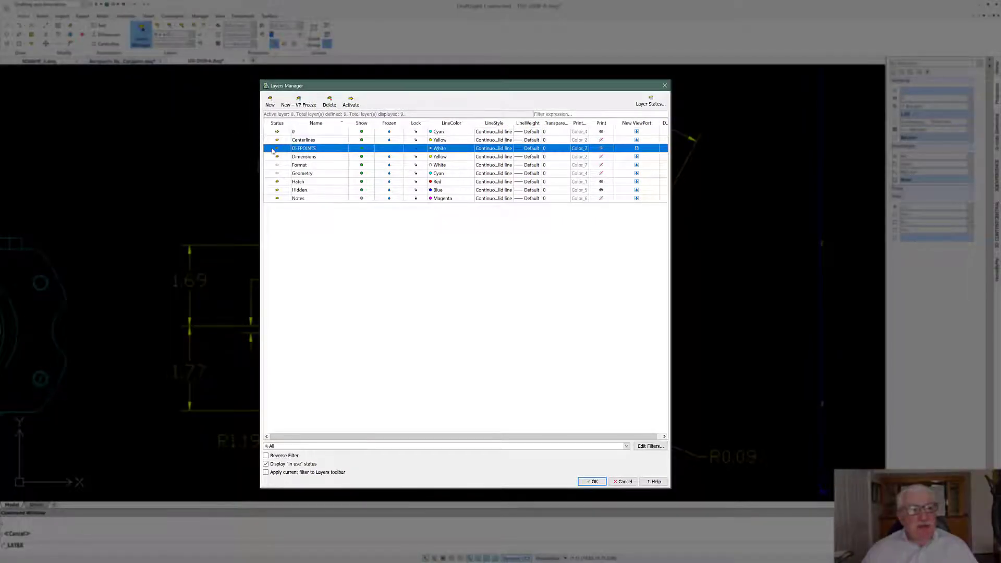
click(592, 481)
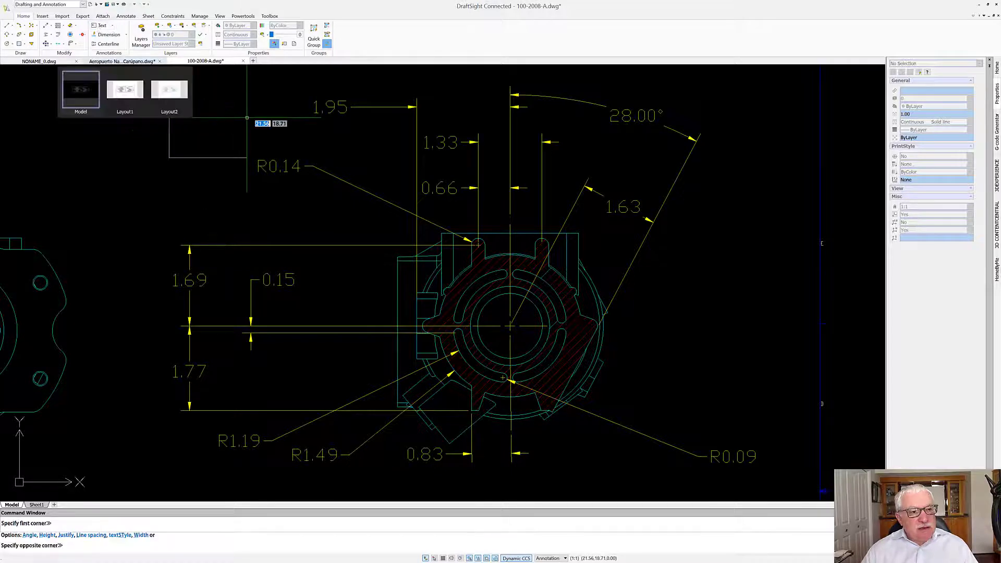
text(not for)
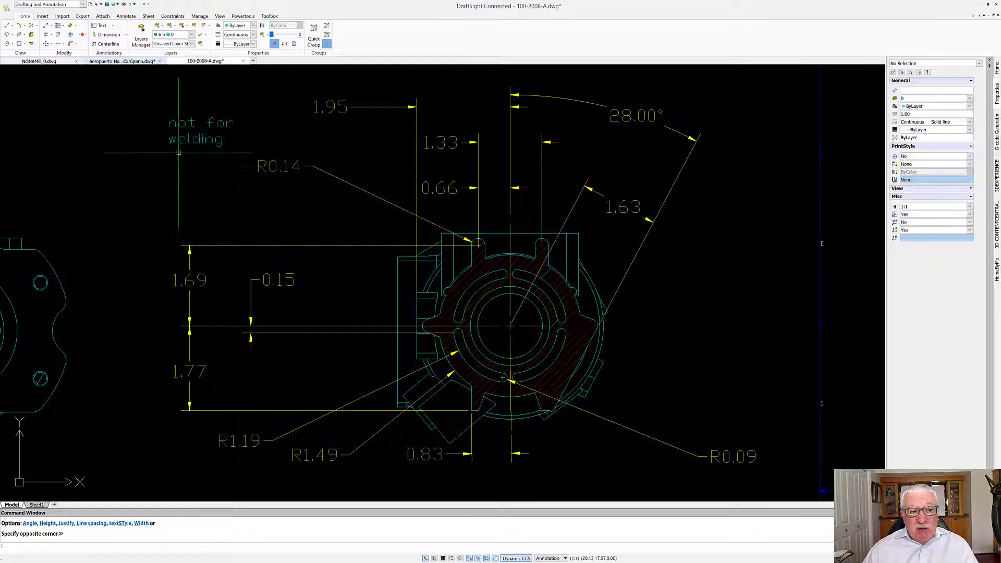
Restore layer 0 as the current layer, leaving the note in place
click(141, 34)
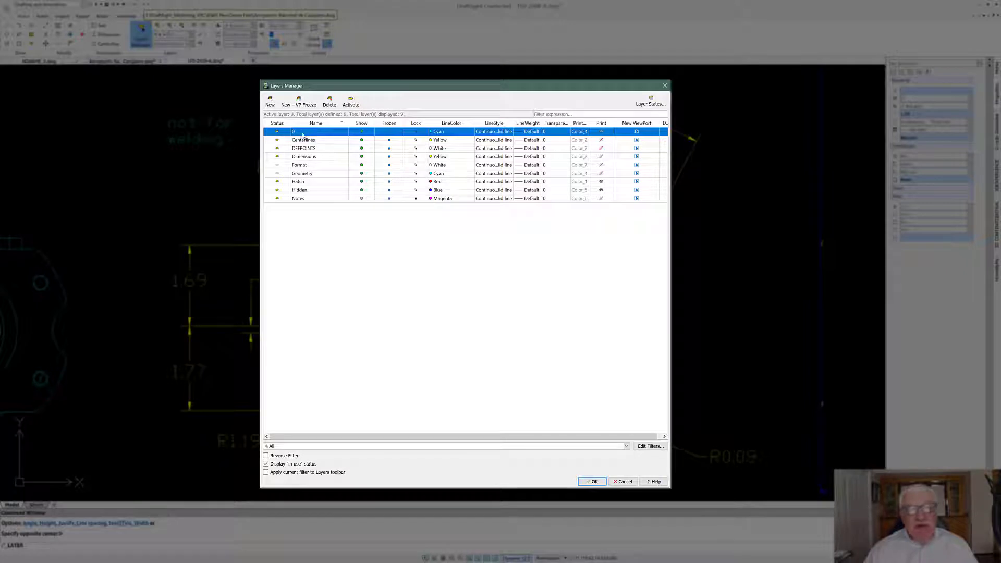
click(592, 482)
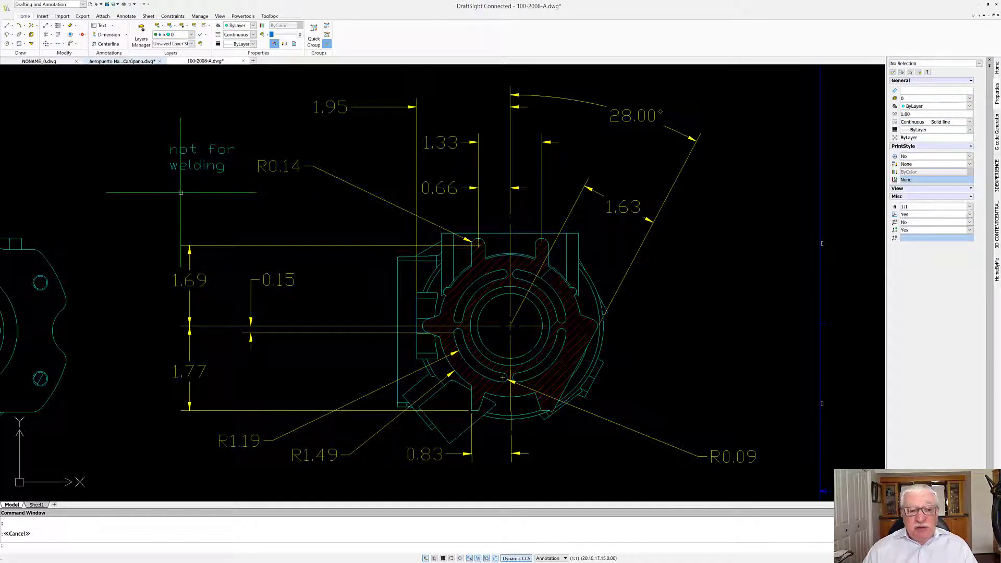
mouse_move(175, 195)
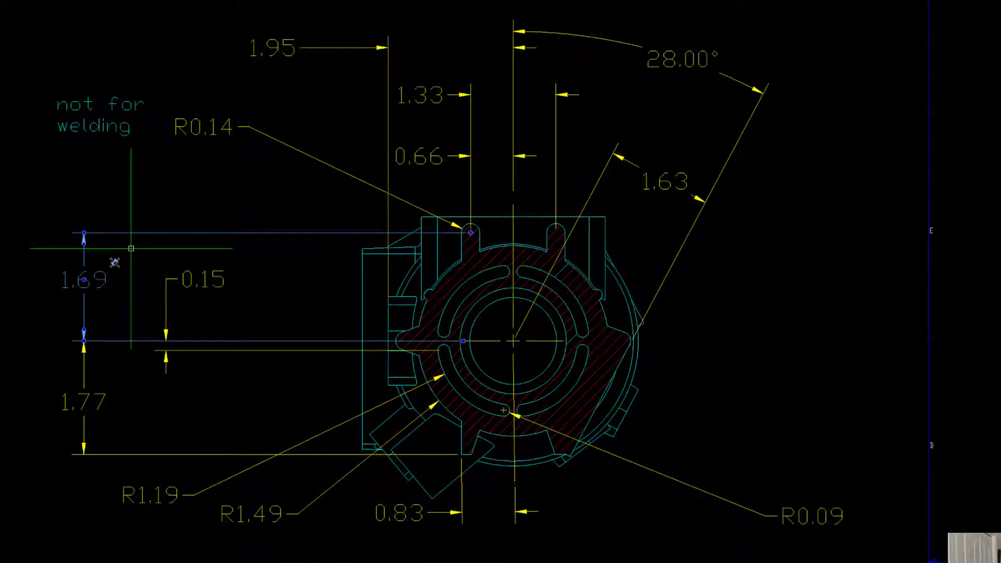
Show the grip menu of the 1.69 dimension with Stretch, Continue, Baseline and Flip Arrow
right_click(85, 234)
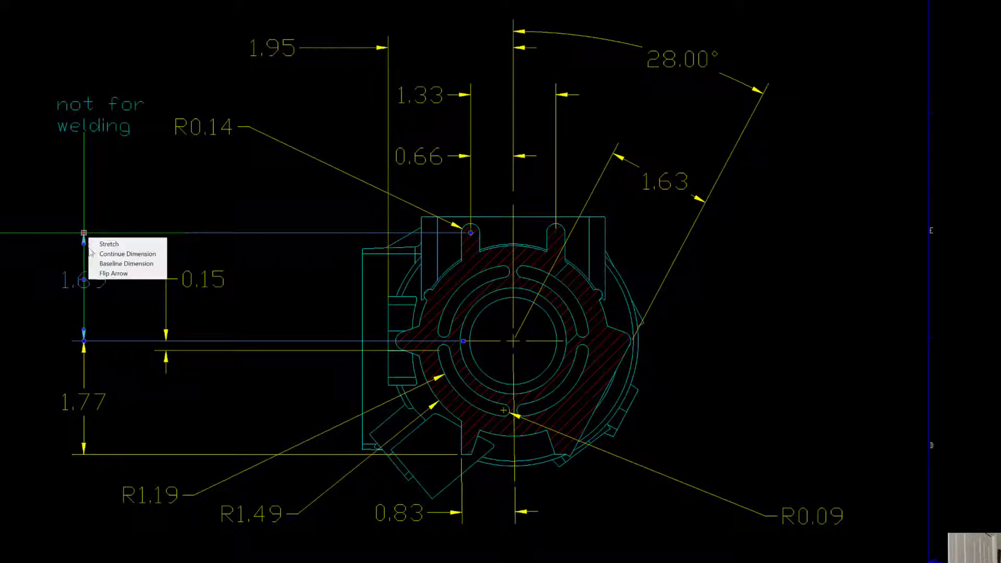